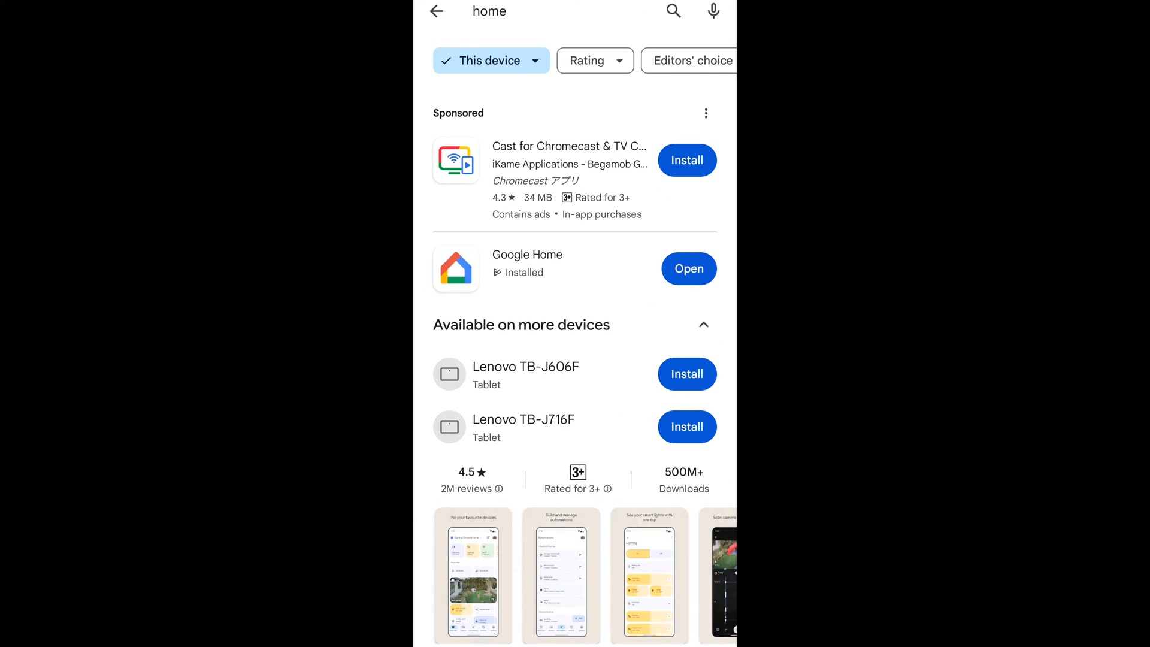
# View the Google Home listing in Play Store, previewing a screenshot and its details.
pyautogui.click(527, 268)
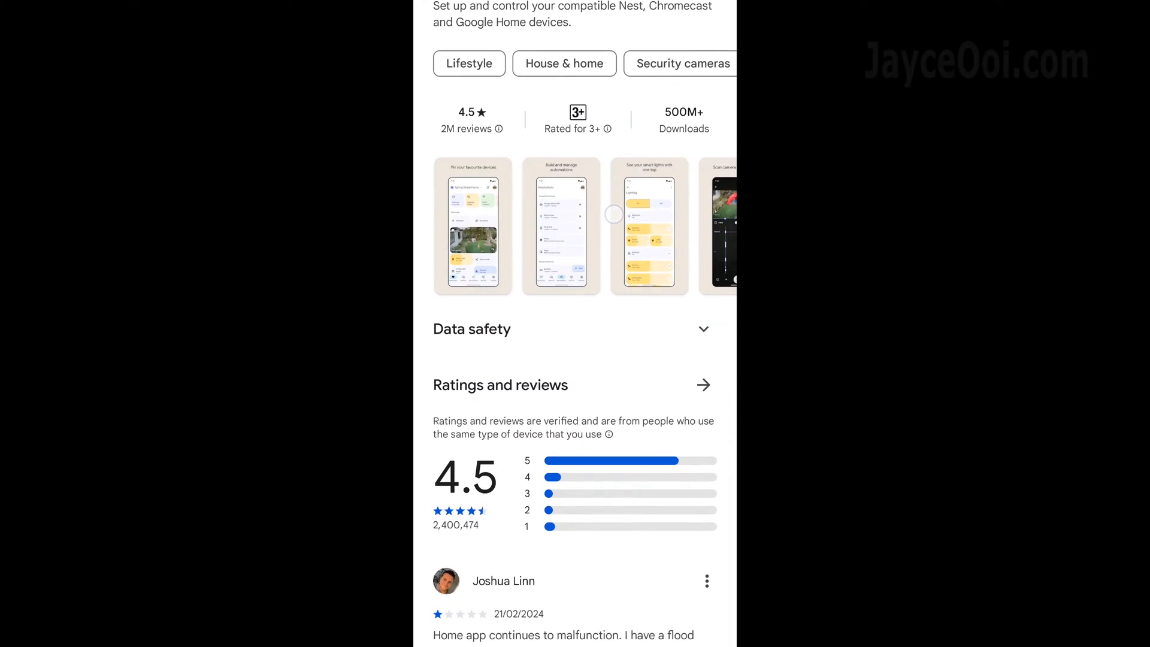
pyautogui.click(472, 225)
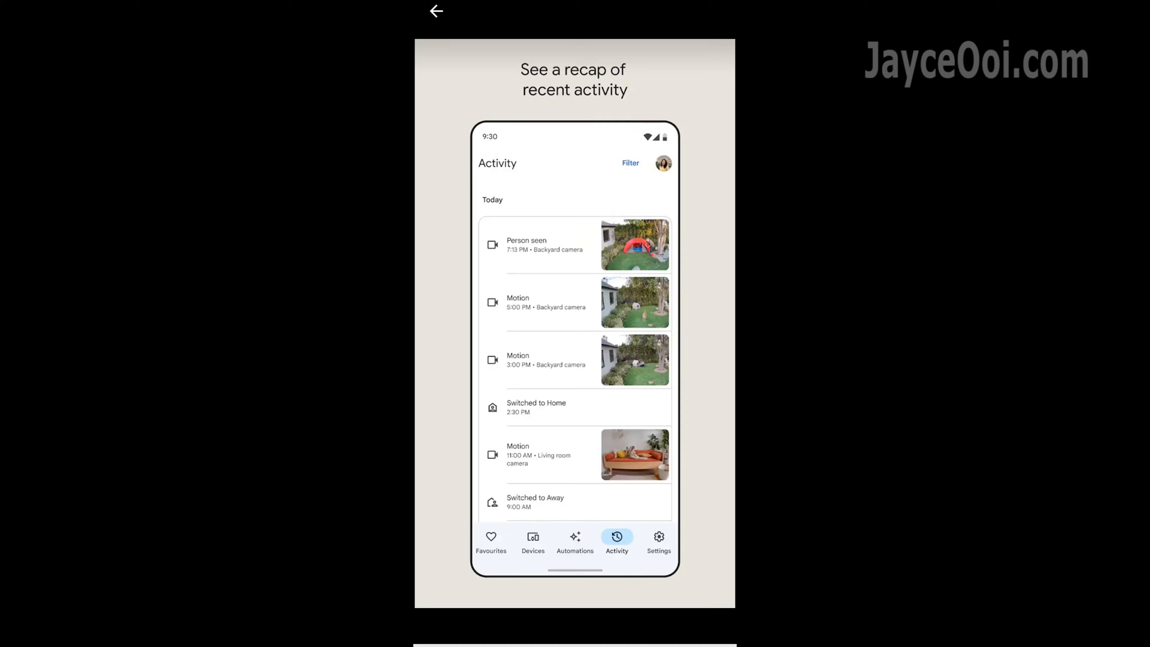
pyautogui.scroll(-3)
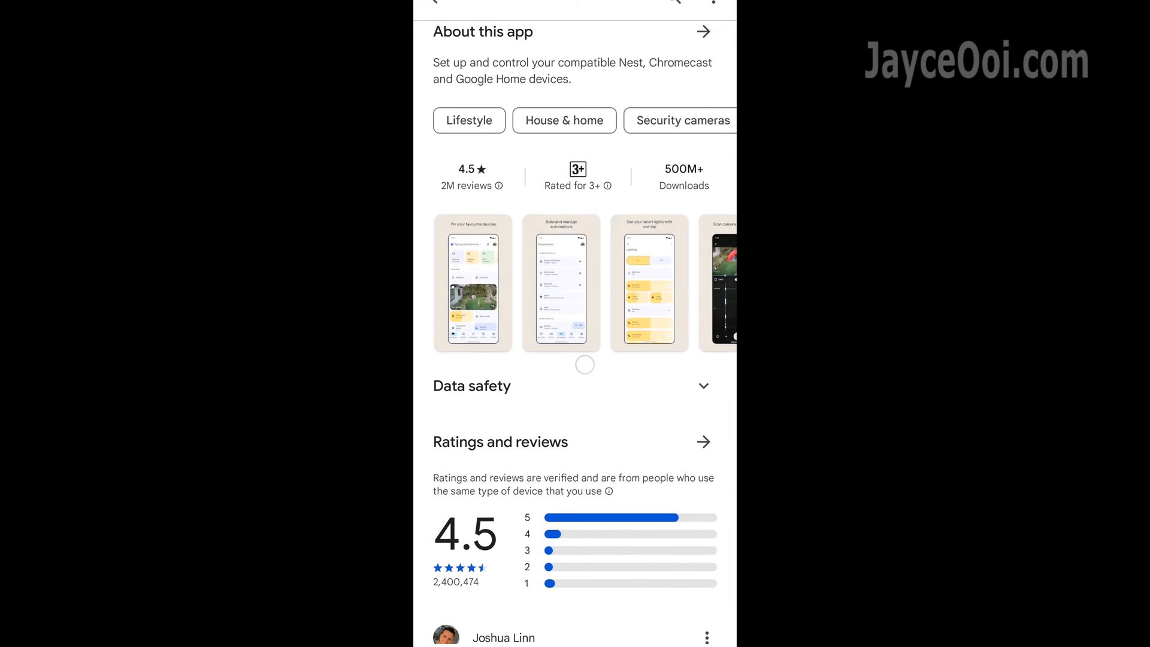
pyautogui.scroll(3)
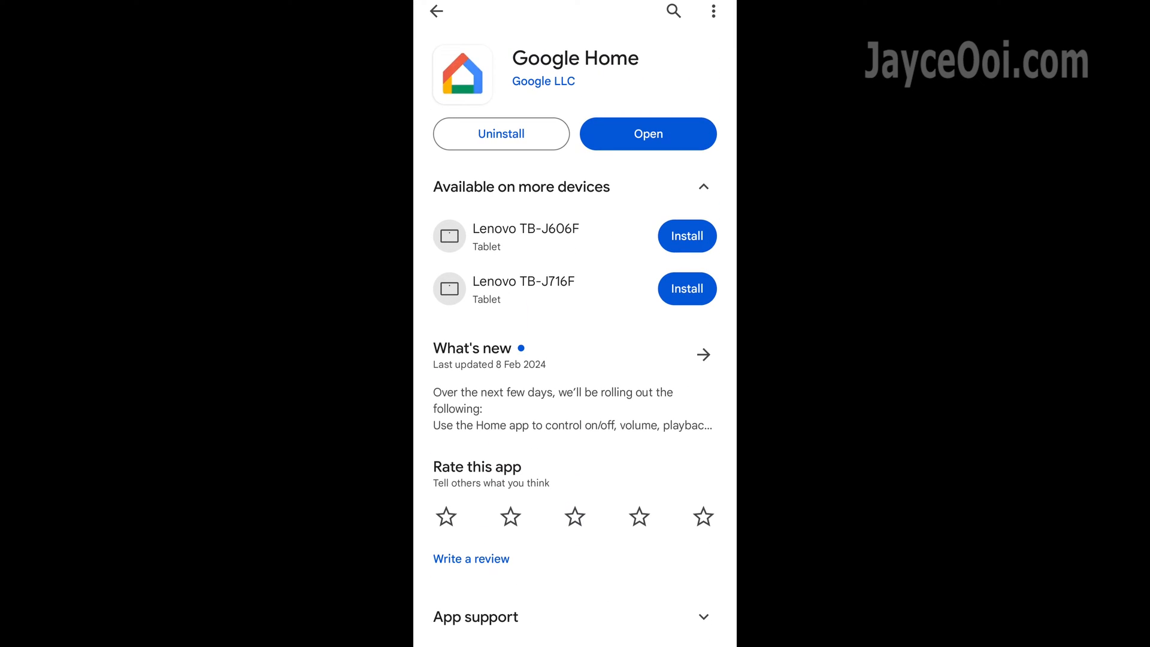
# Launch Google Home and list all devices grouped by room on the Devices page.
pyautogui.click(647, 133)
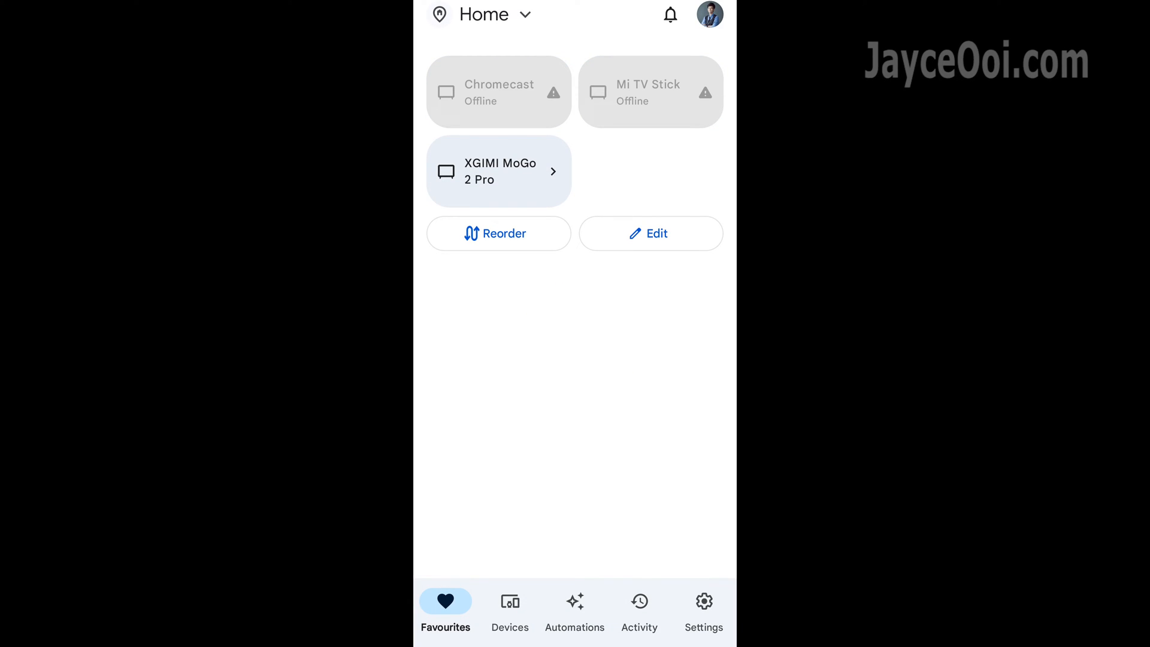
pyautogui.click(510, 601)
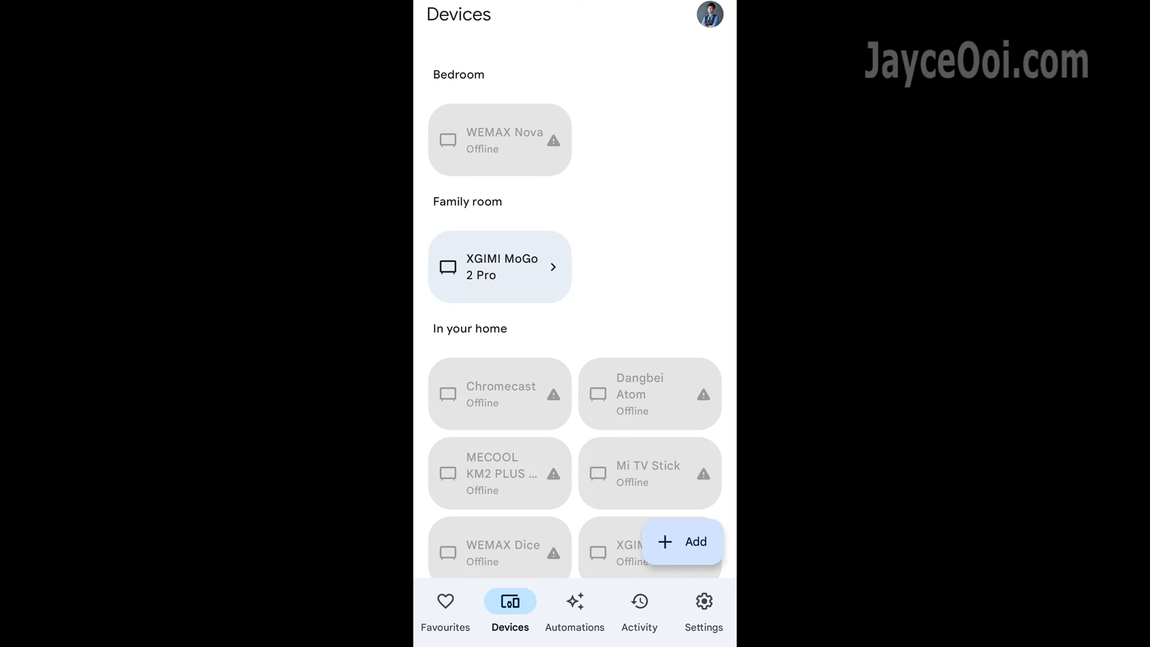
pyautogui.scroll(-3)
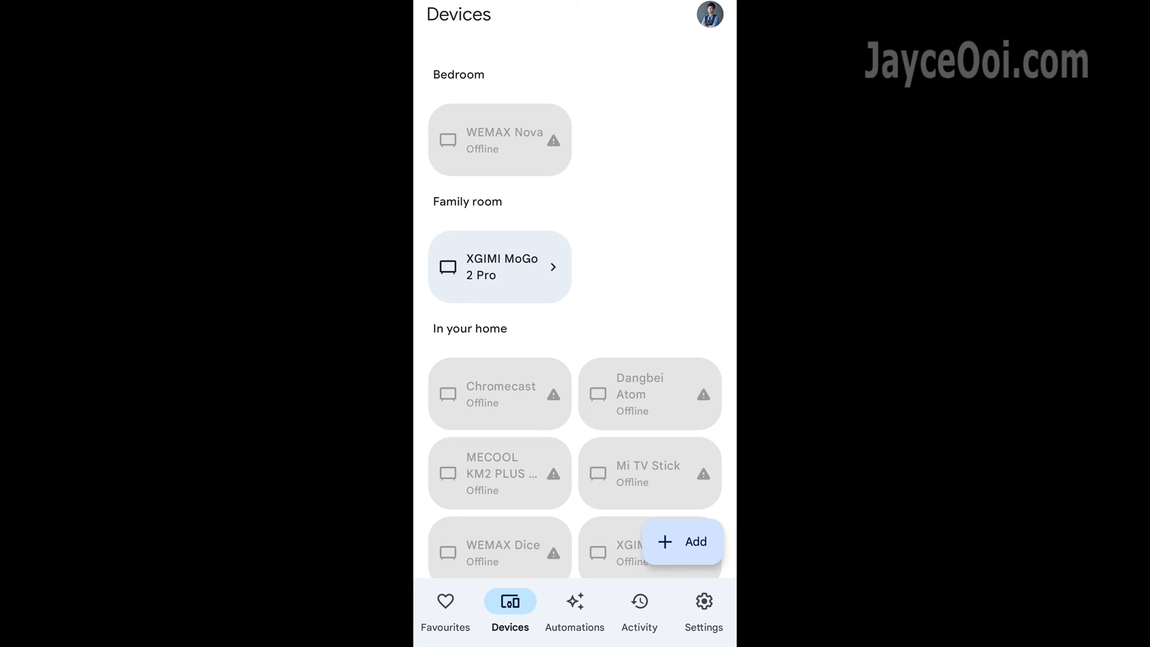
# Show the Family room's XGIMI MoGo 2 Pro control page with volume at 53%.
pyautogui.click(500, 266)
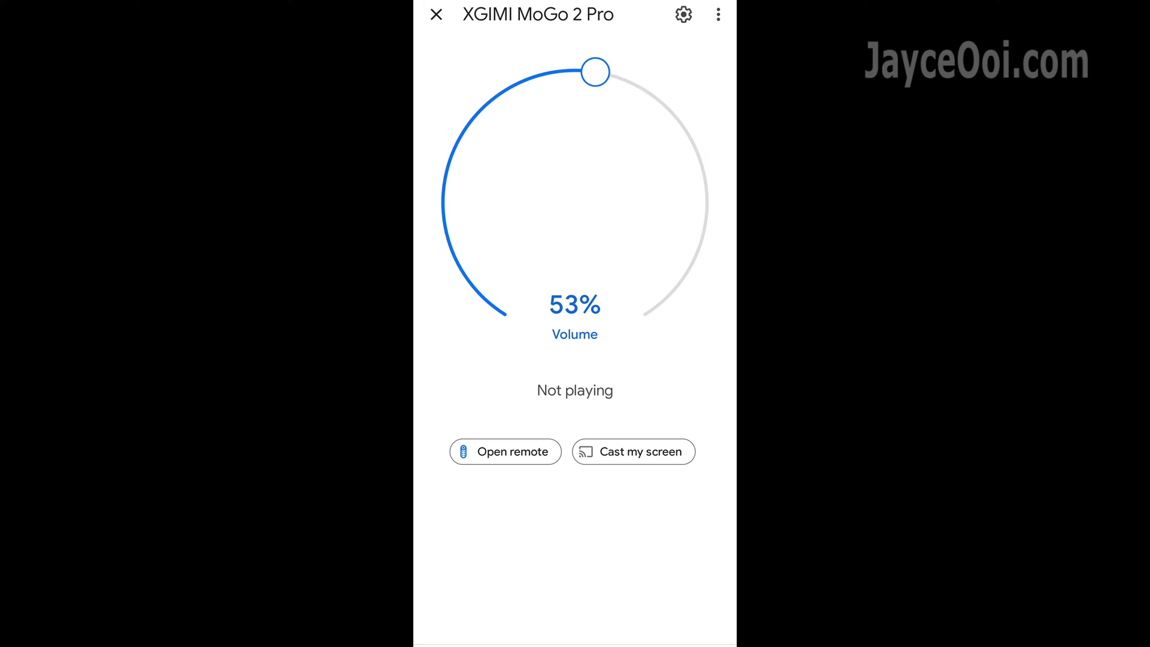
pyautogui.click(682, 14)
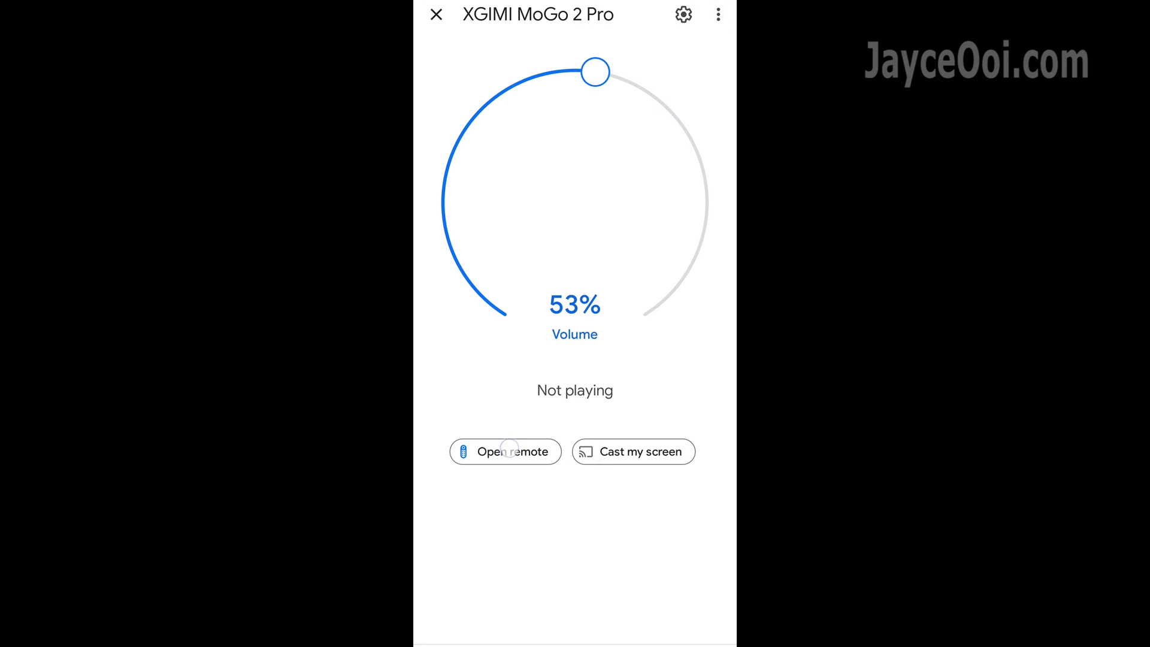
# Use the projector's remote to send down, up and Home commands to the XGIMI MoGo 2 Pro.
pyautogui.click(504, 452)
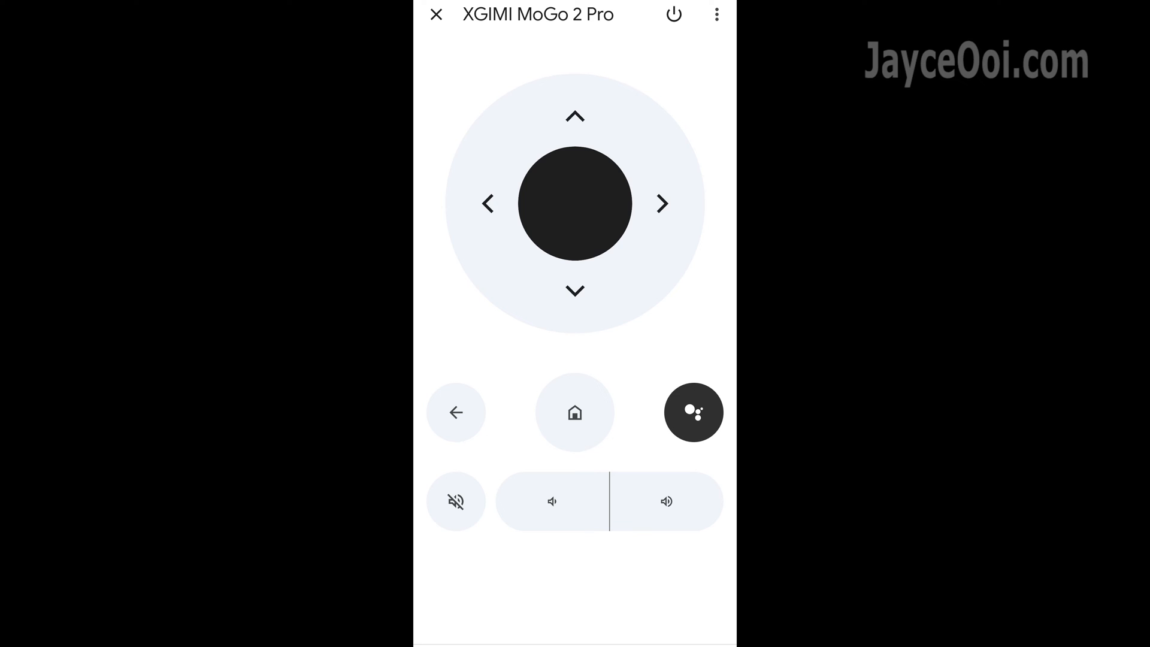
pyautogui.click(573, 290)
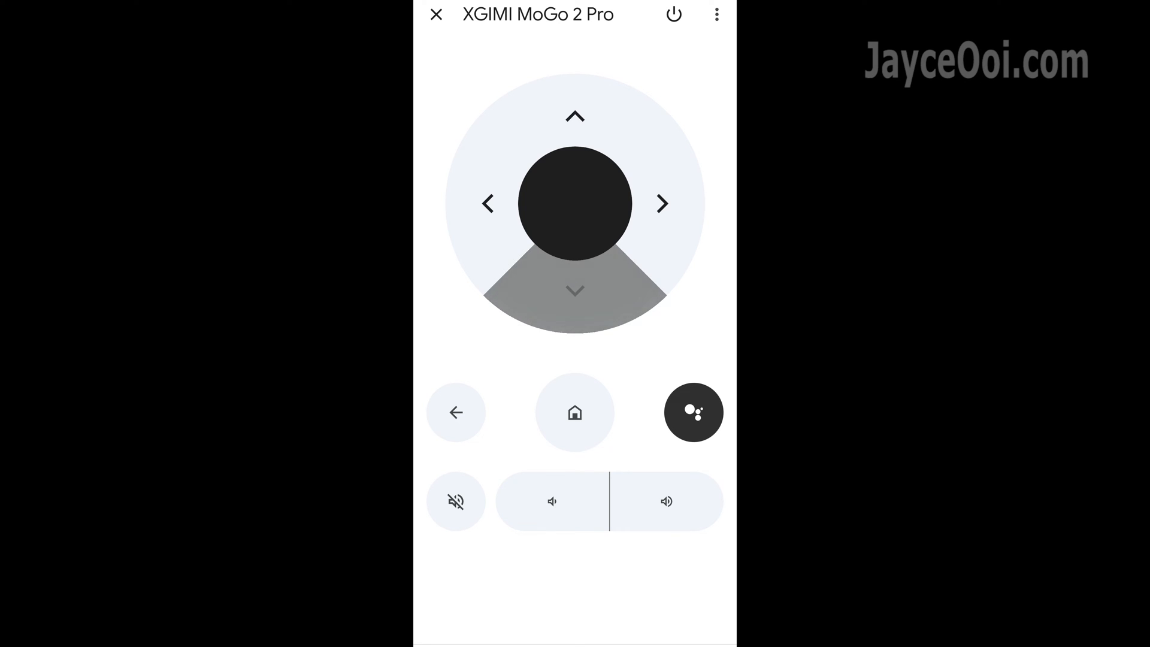
pyautogui.click(574, 116)
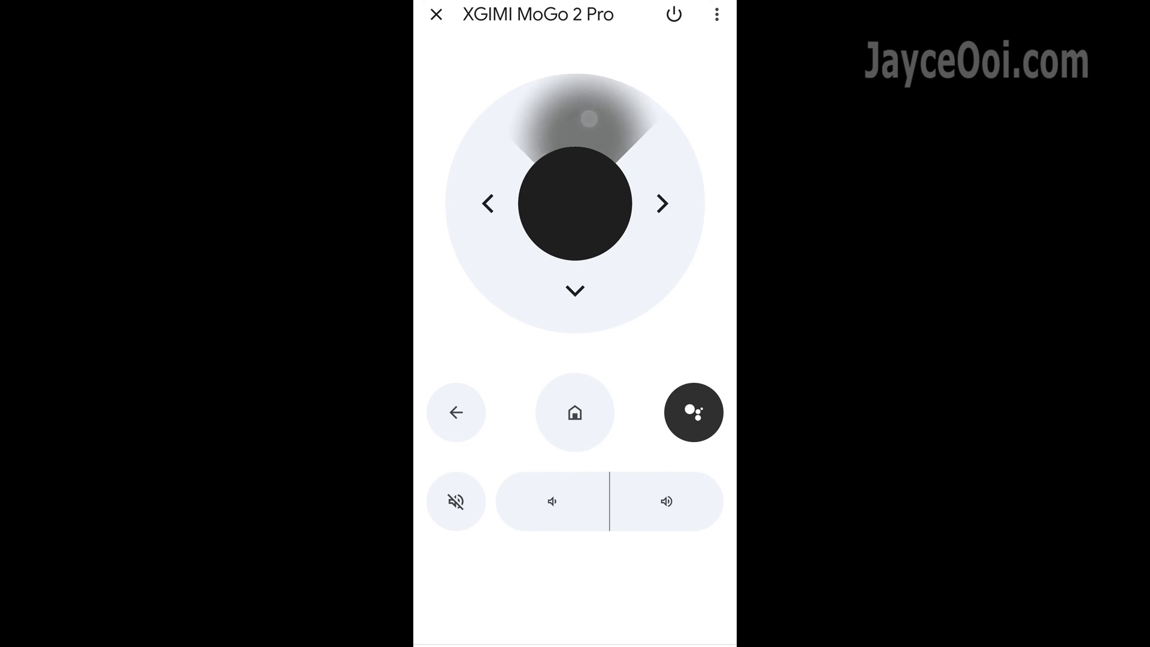
pyautogui.click(574, 116)
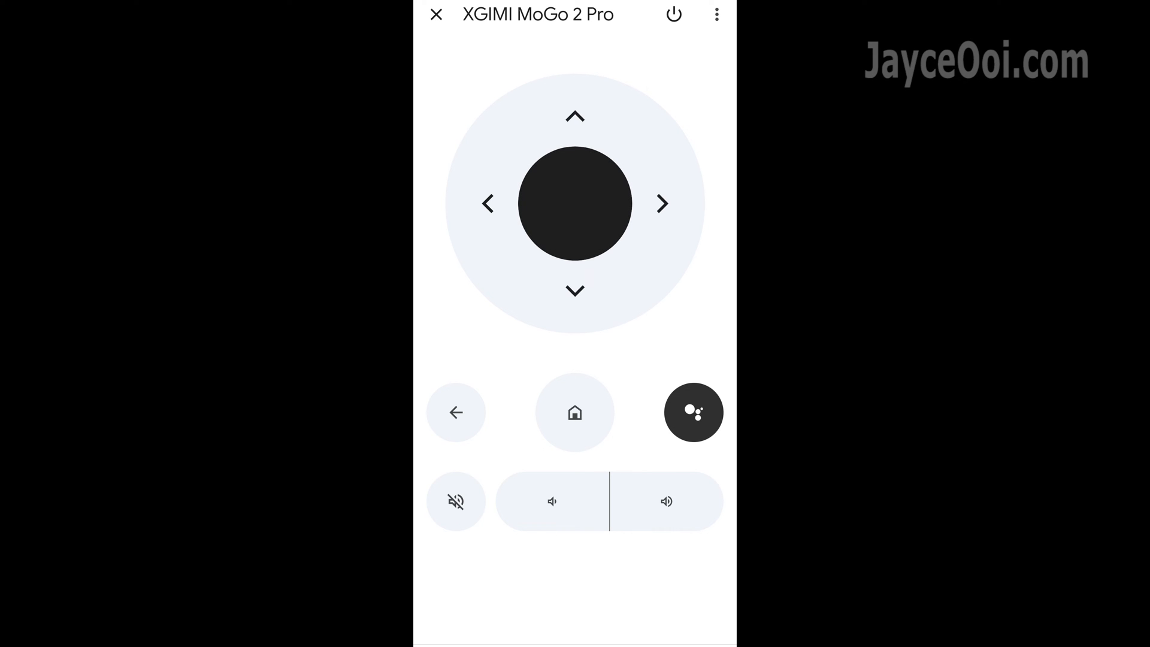
pyautogui.click(574, 412)
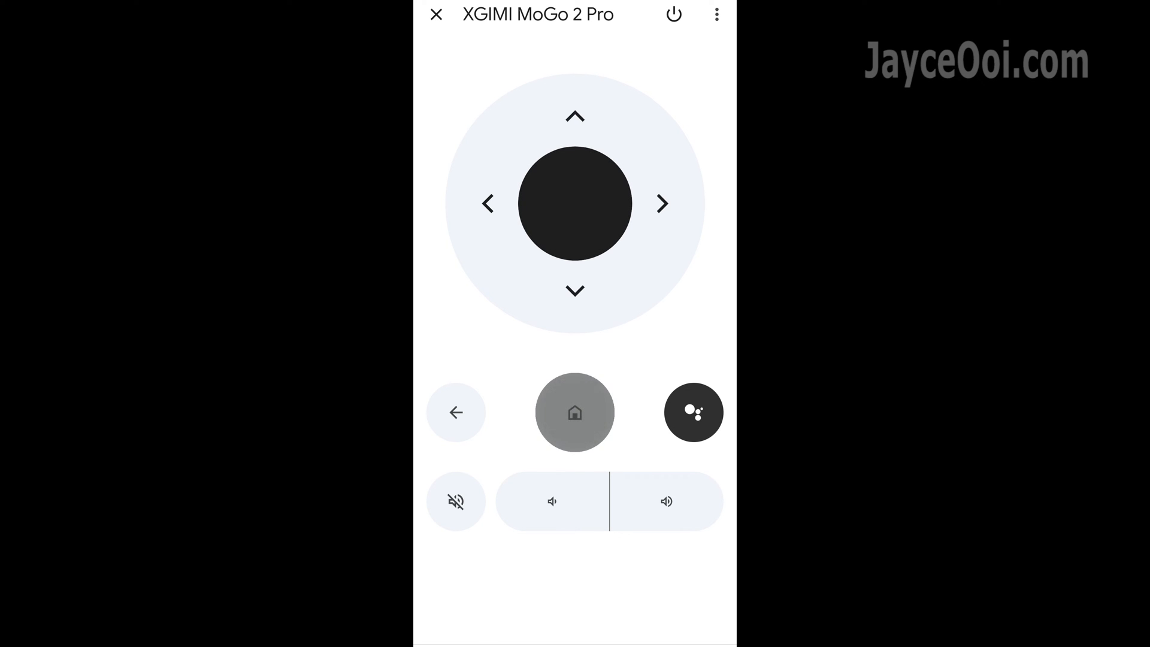
pyautogui.click(574, 412)
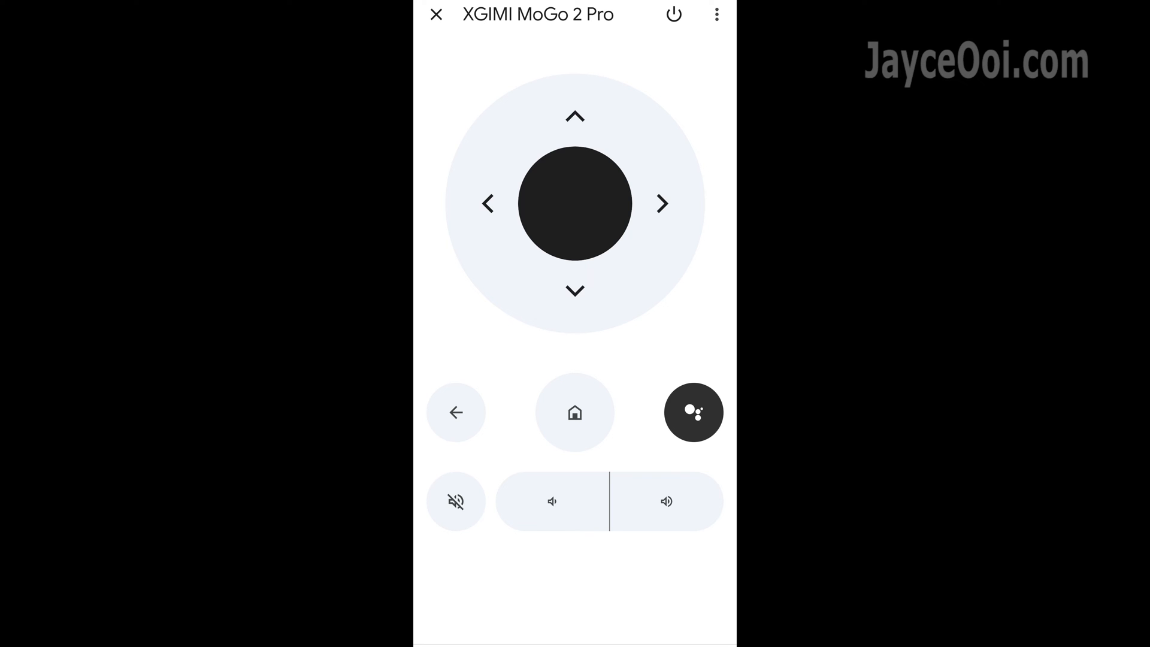
# Switch the remote to Swipe control, then back to D-pad control from the three-dot menu.
pyautogui.click(716, 14)
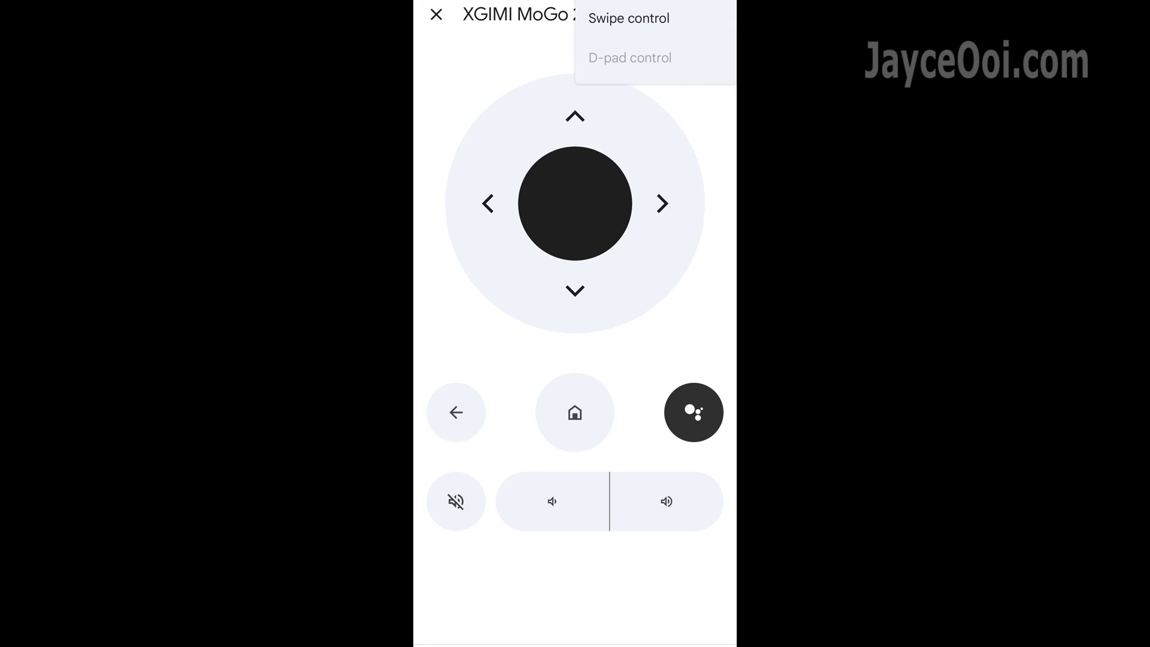
pyautogui.click(627, 18)
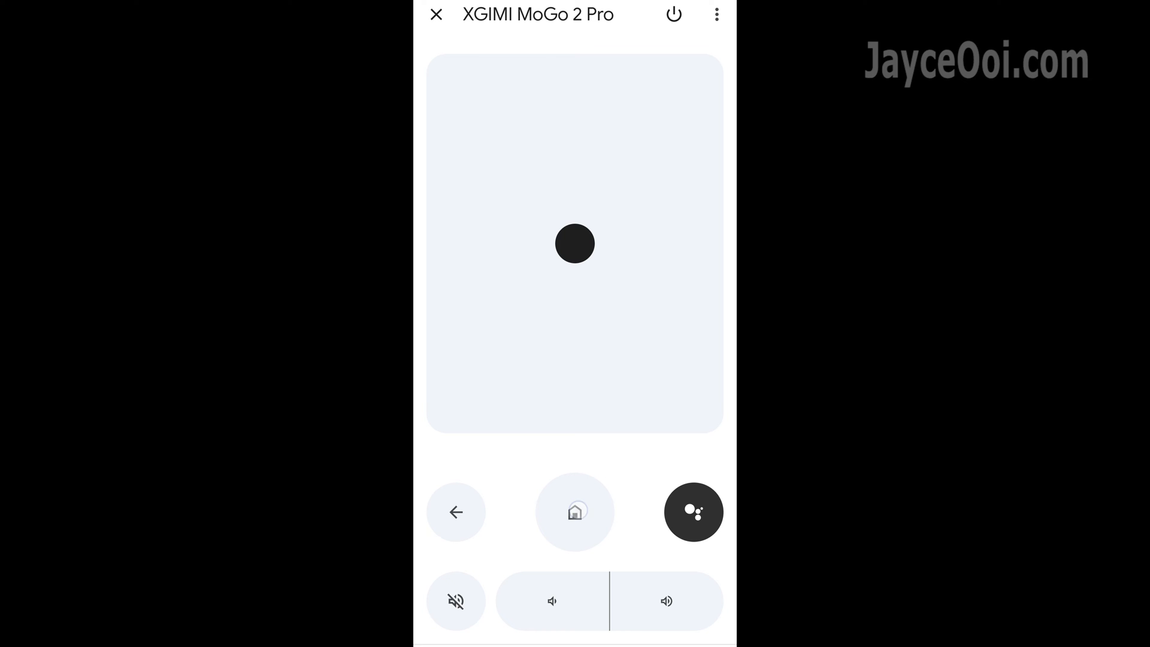
pyautogui.click(717, 14)
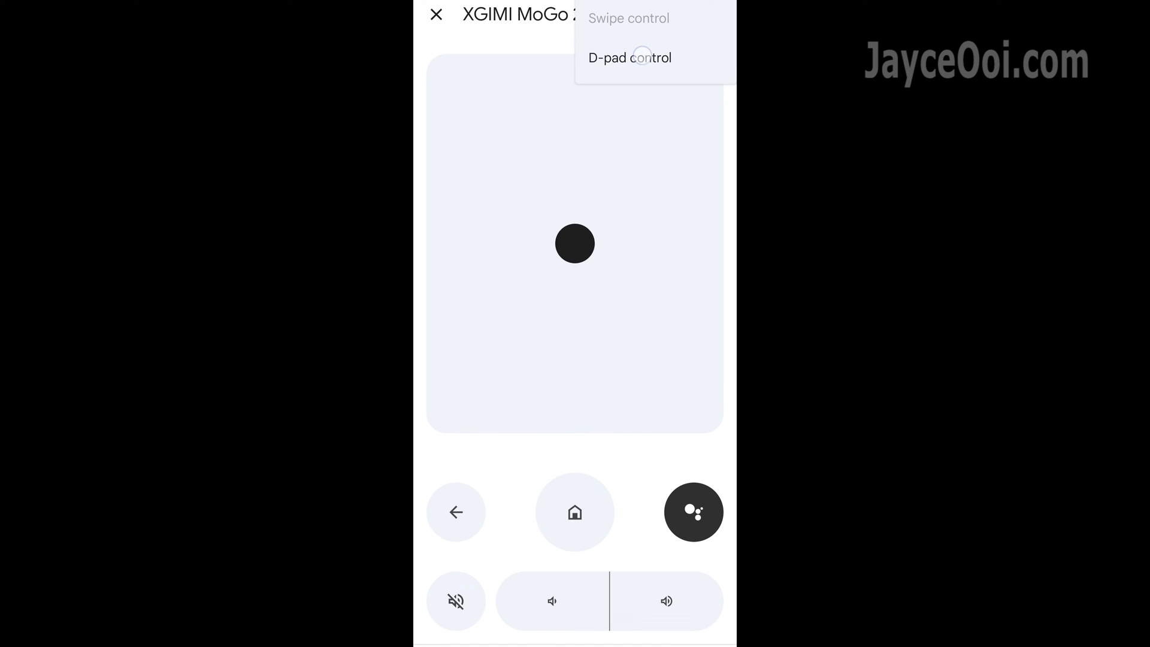
pyautogui.click(629, 58)
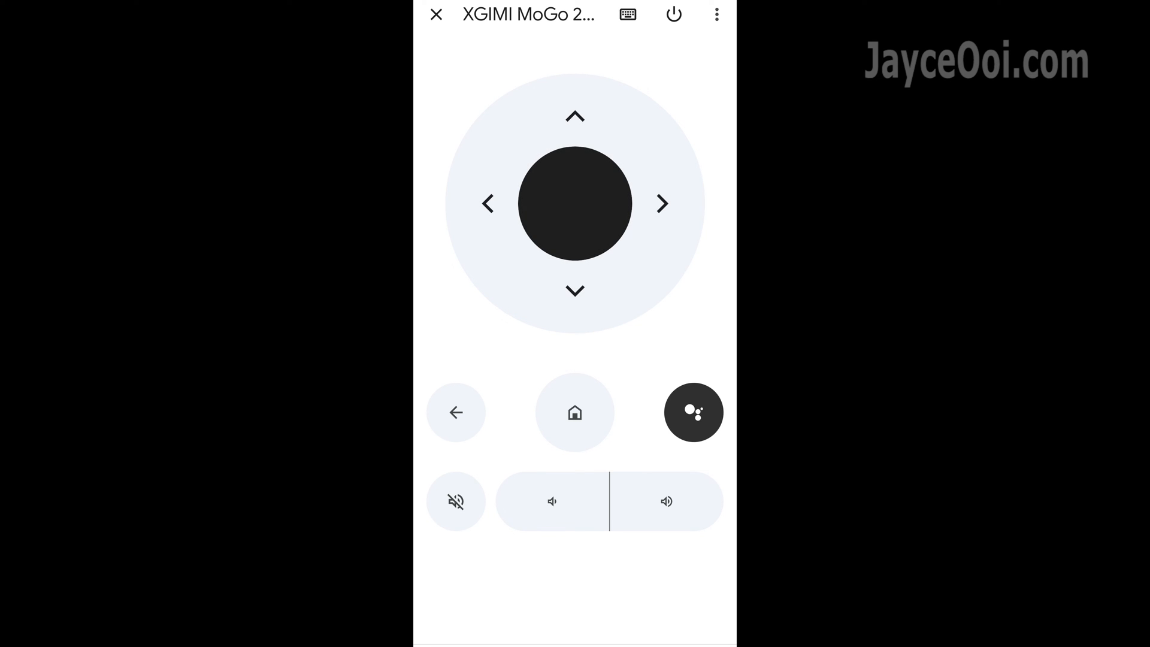
pyautogui.click(626, 14)
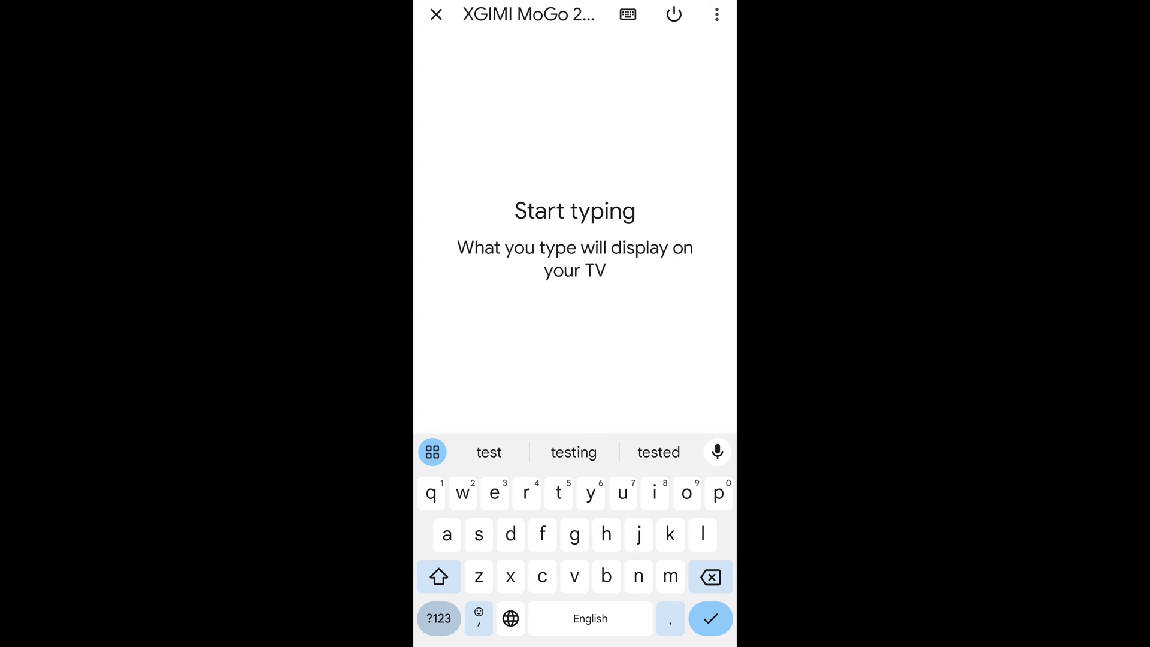
pyautogui.click(626, 14)
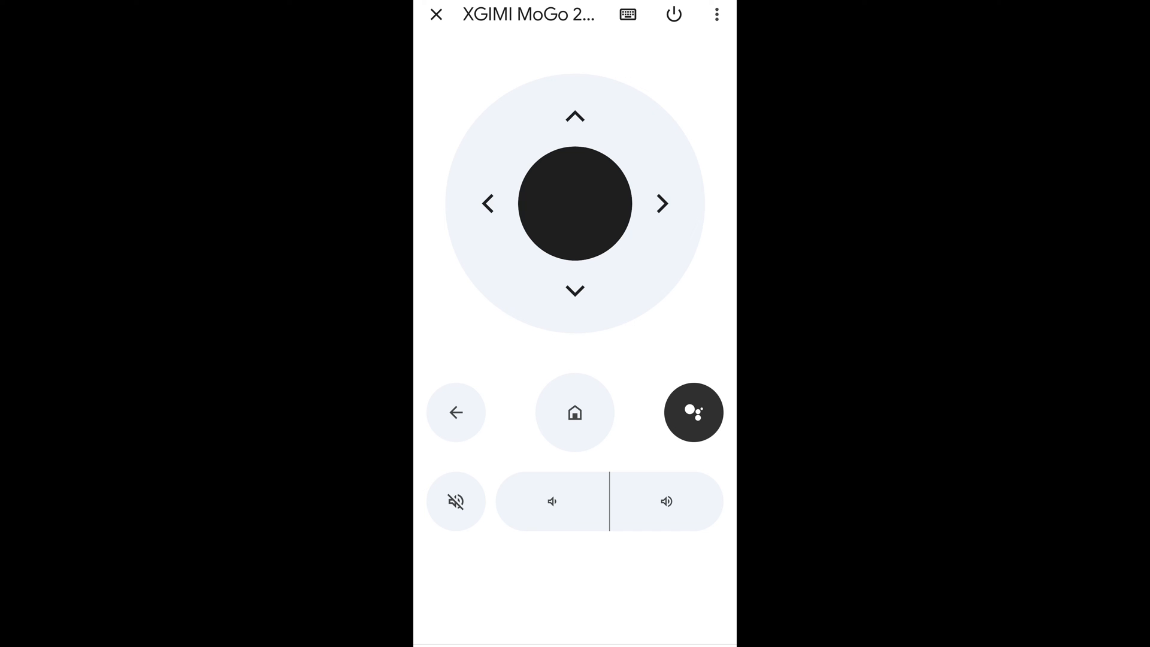